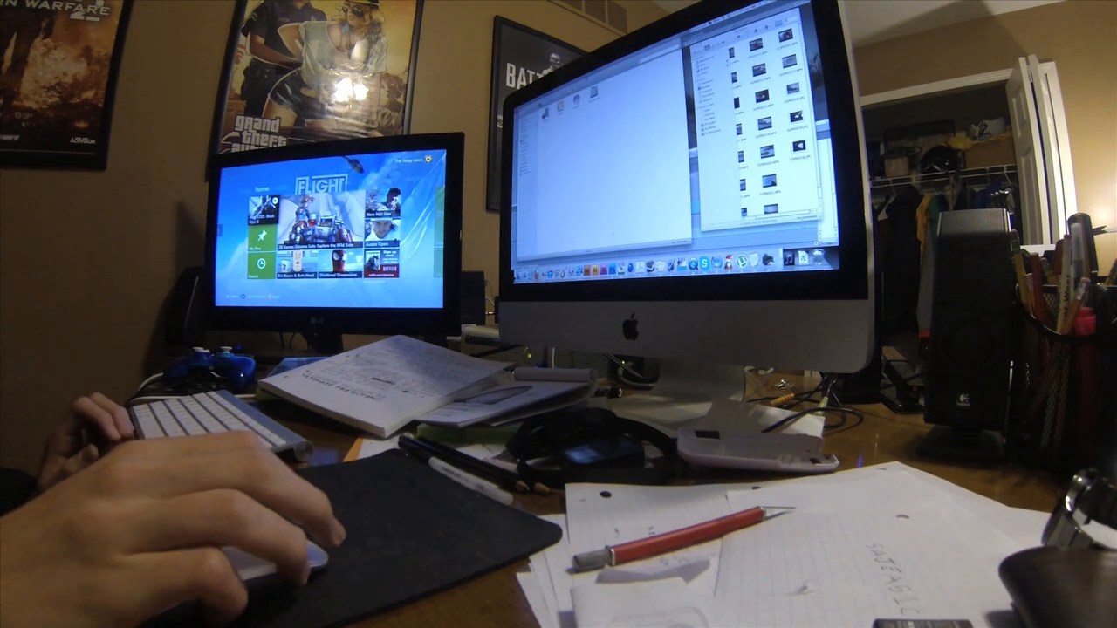
mouse_move(261, 524)
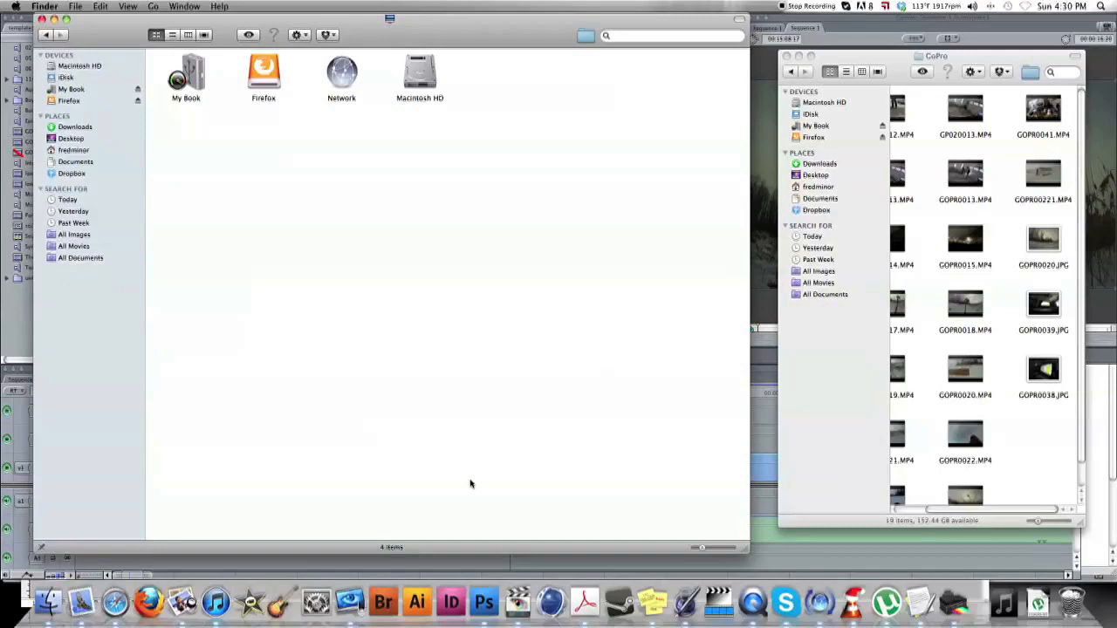
mouse_move(471, 451)
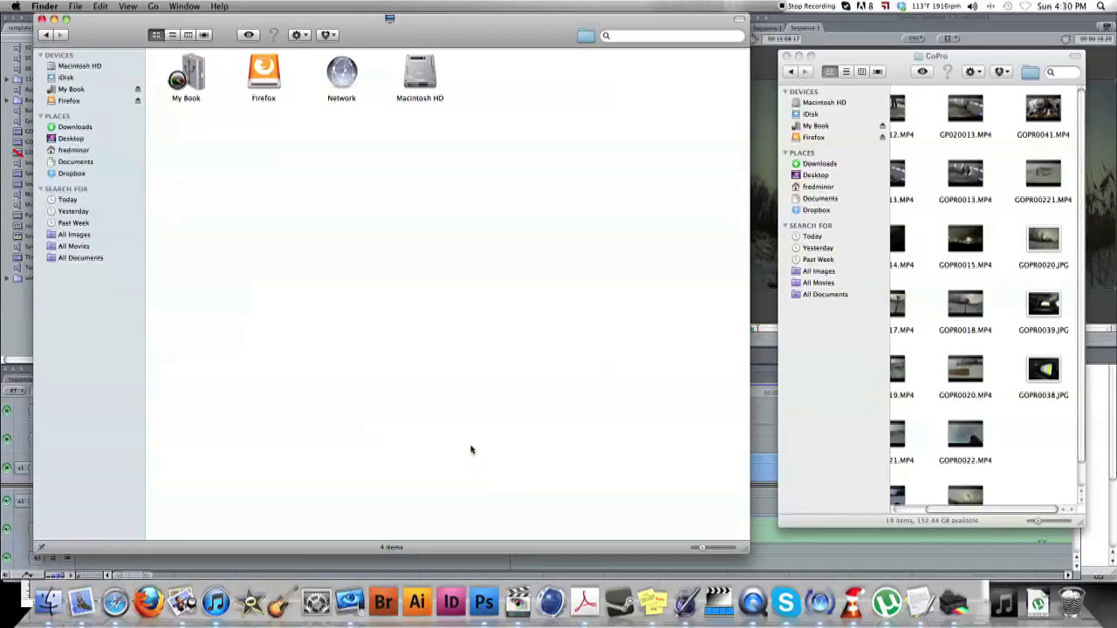
mouse_move(485, 443)
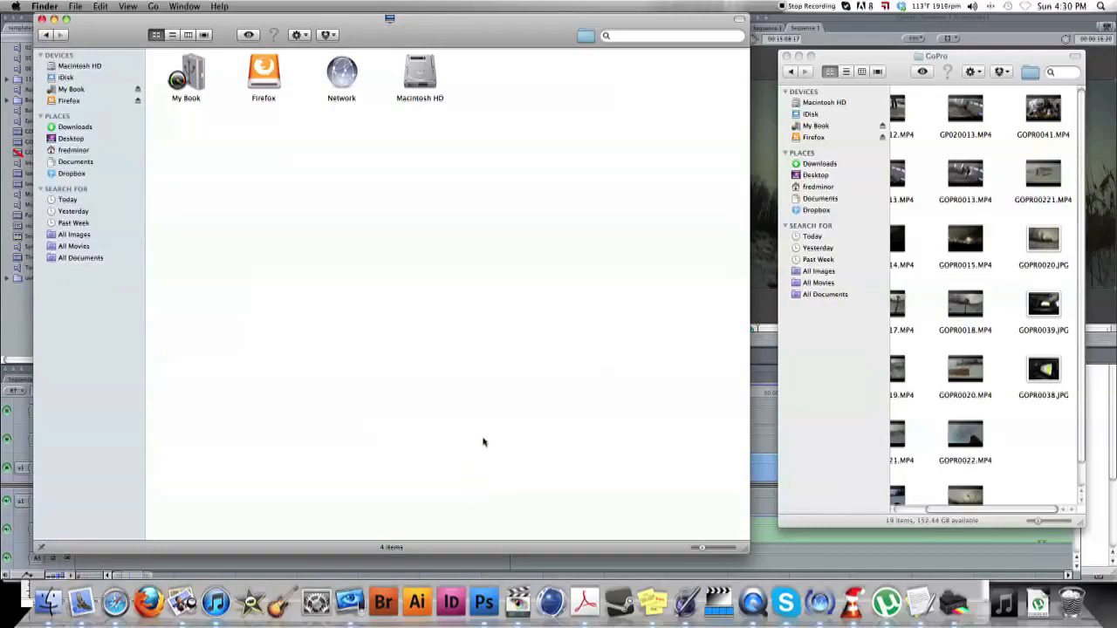
mouse_move(476, 435)
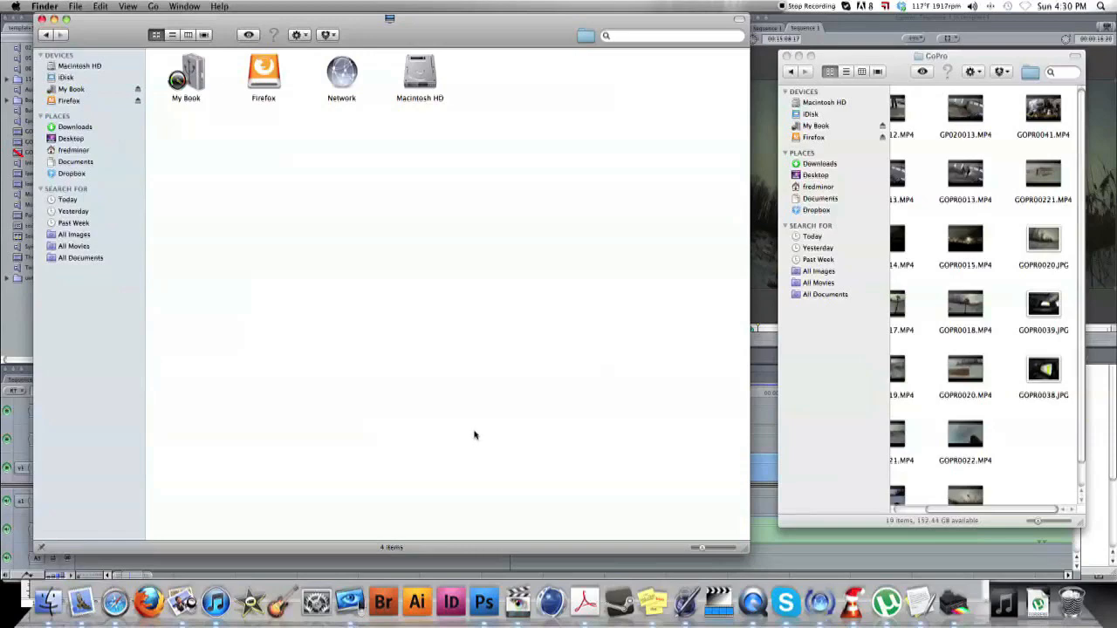
mouse_move(473, 408)
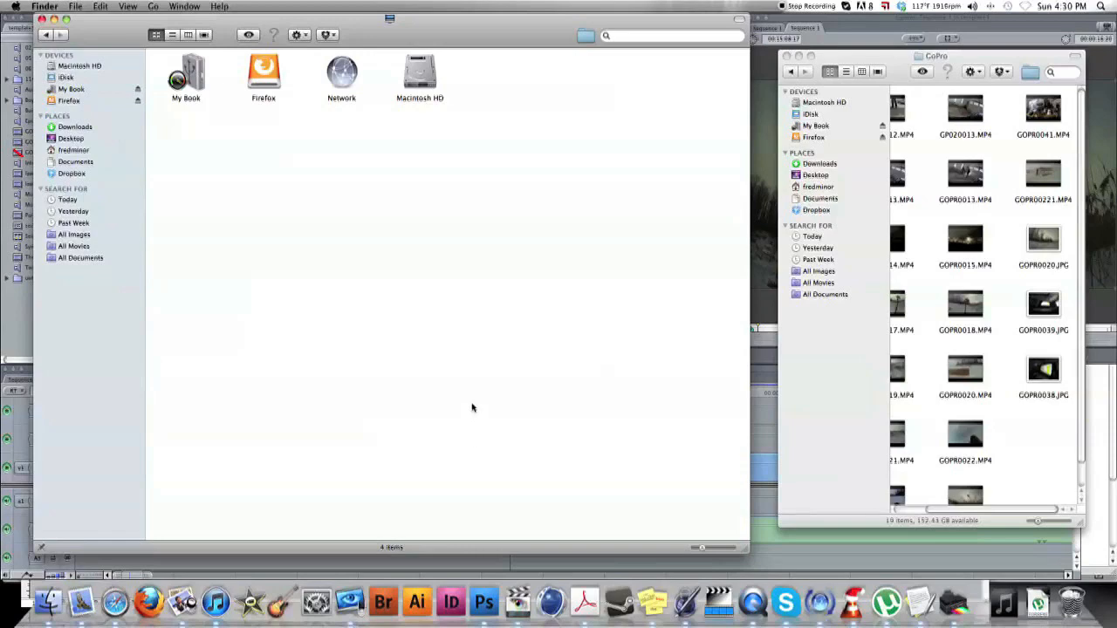